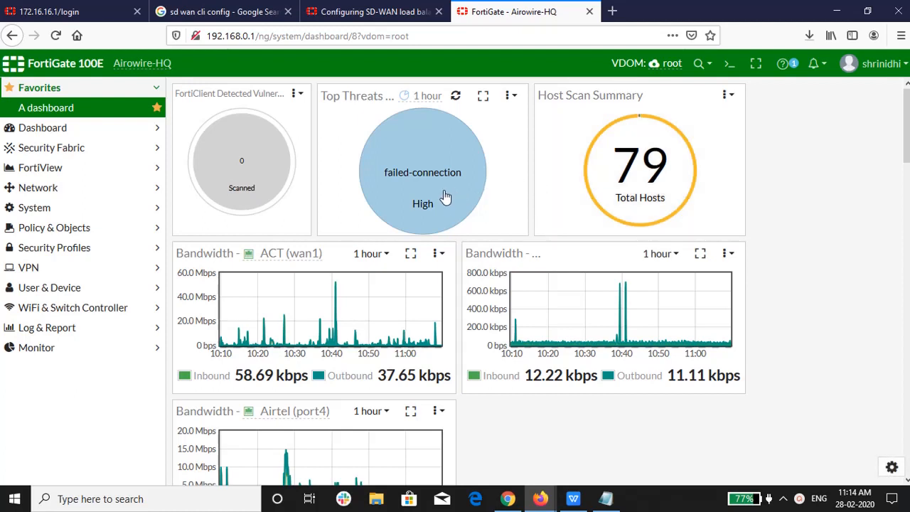
pyautogui.moveTo(242, 164)
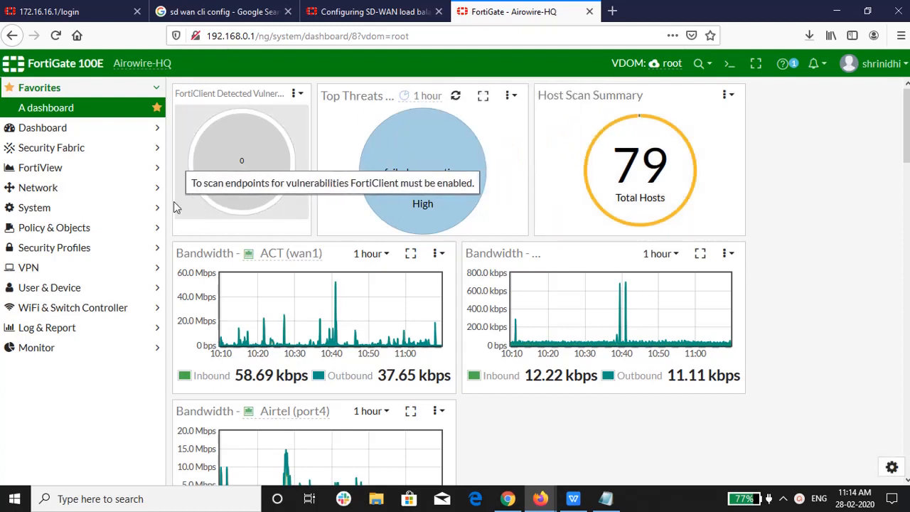
# Expand the Network section in the left navigation menu
pyautogui.click(39, 187)
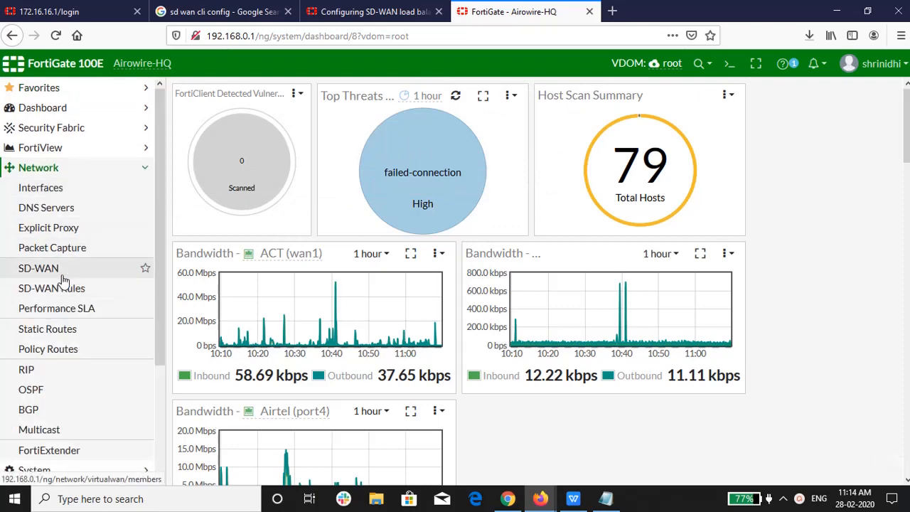
# Open Network > SD-WAN and scroll to the upstream and downstream usage charts
pyautogui.click(37, 268)
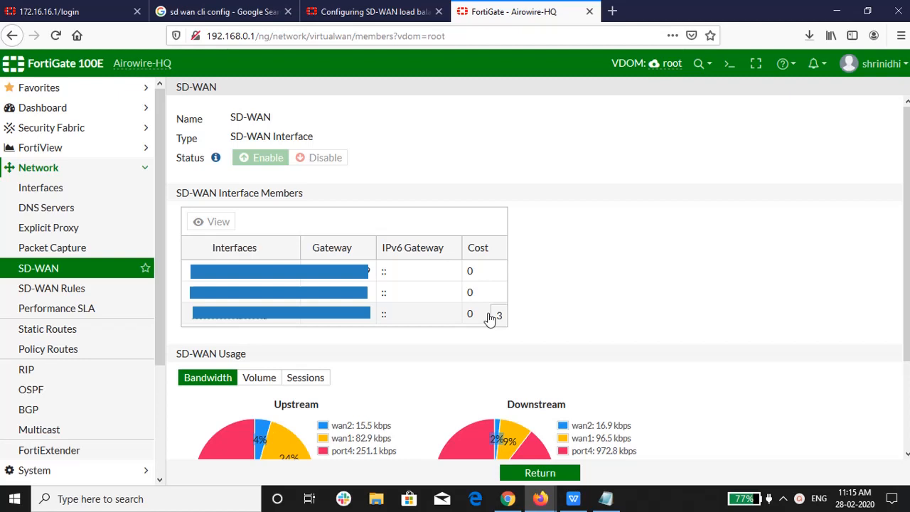
pyautogui.scroll(-3)
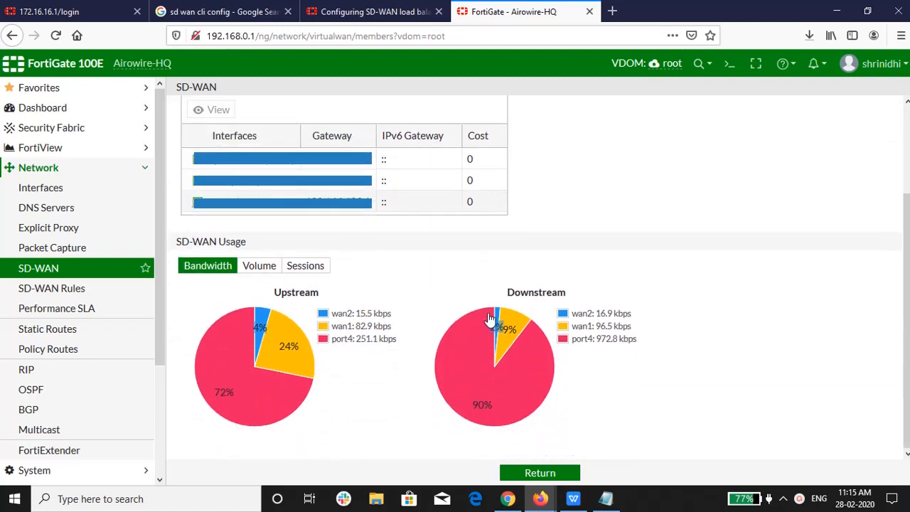
pyautogui.moveTo(296, 430)
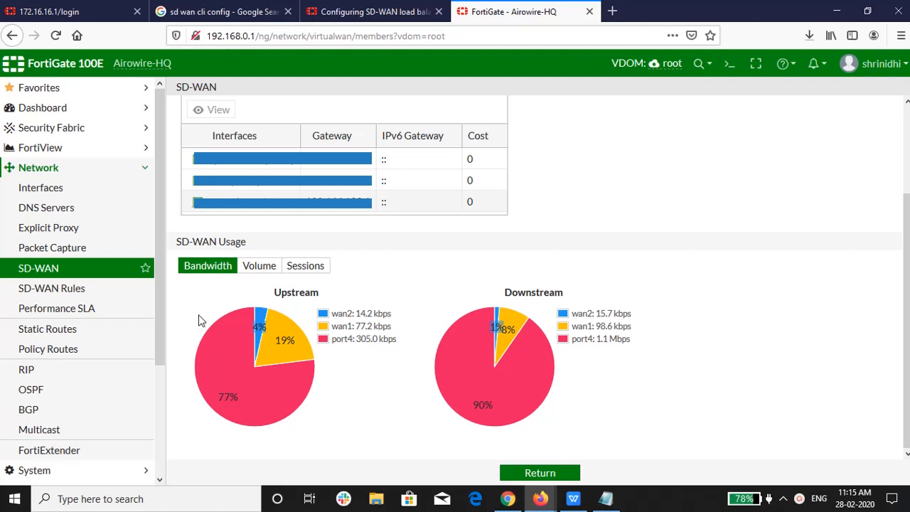
# Open Network > Performance SLA and expand the IPv4 health-check group
pyautogui.click(56, 308)
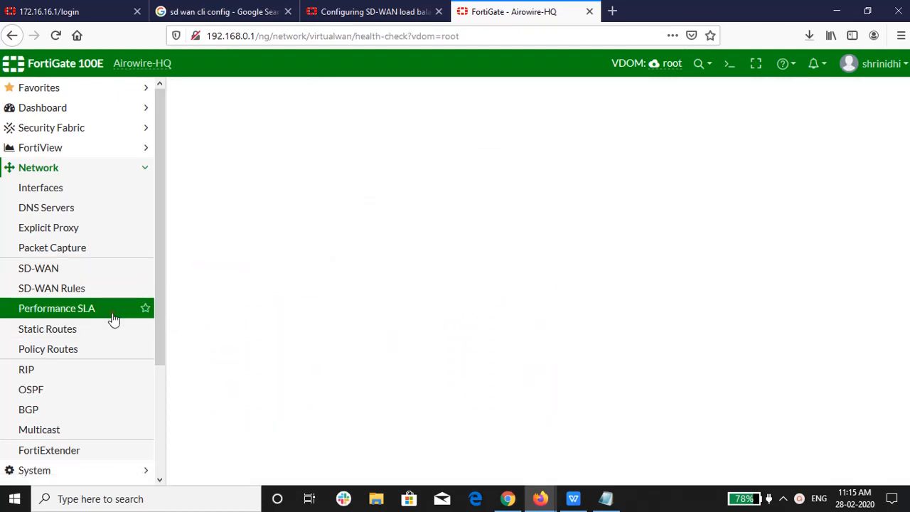
pyautogui.click(56, 308)
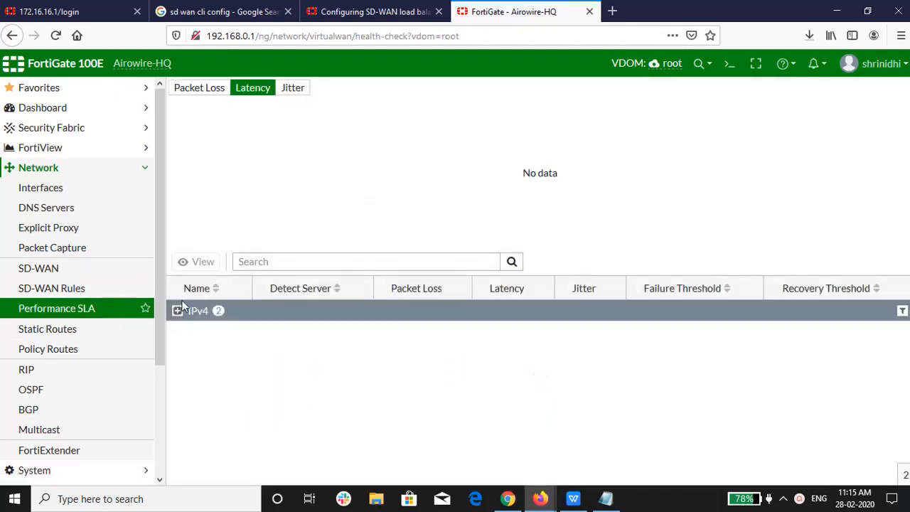
pyautogui.click(179, 311)
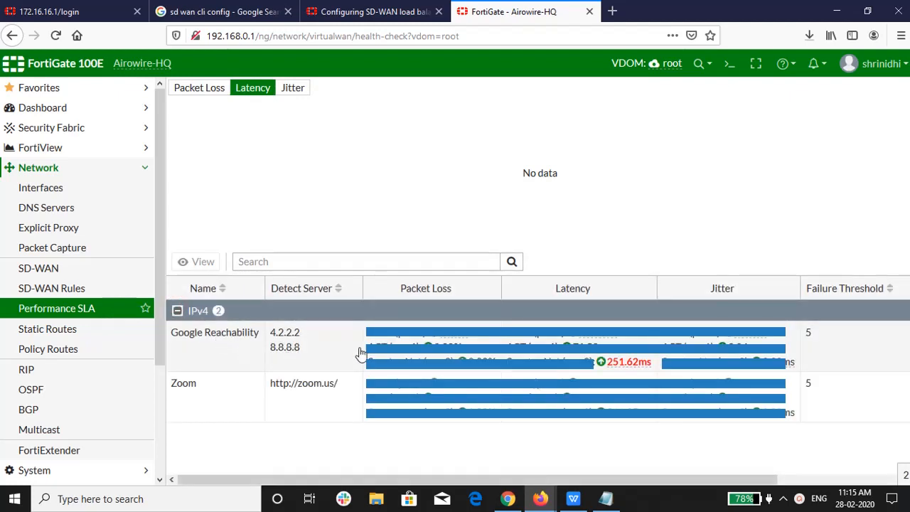
pyautogui.moveTo(639, 364)
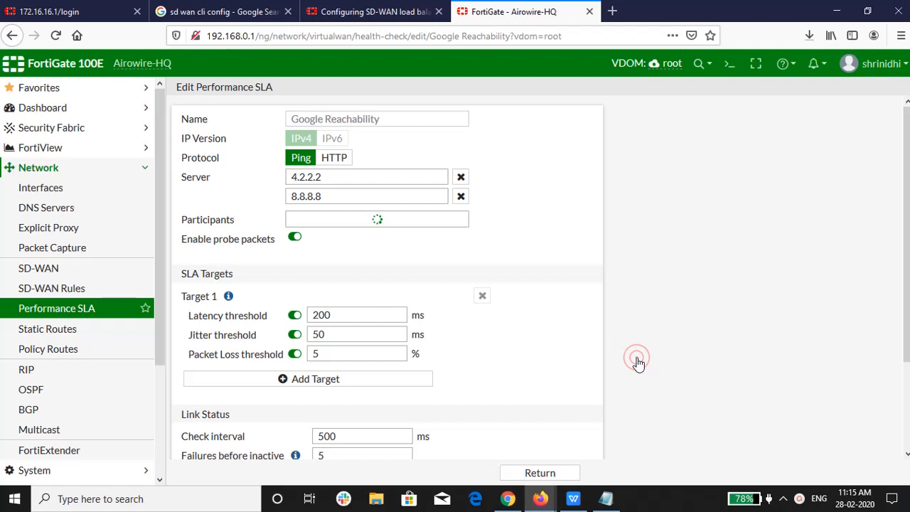
pyautogui.scroll(-3)
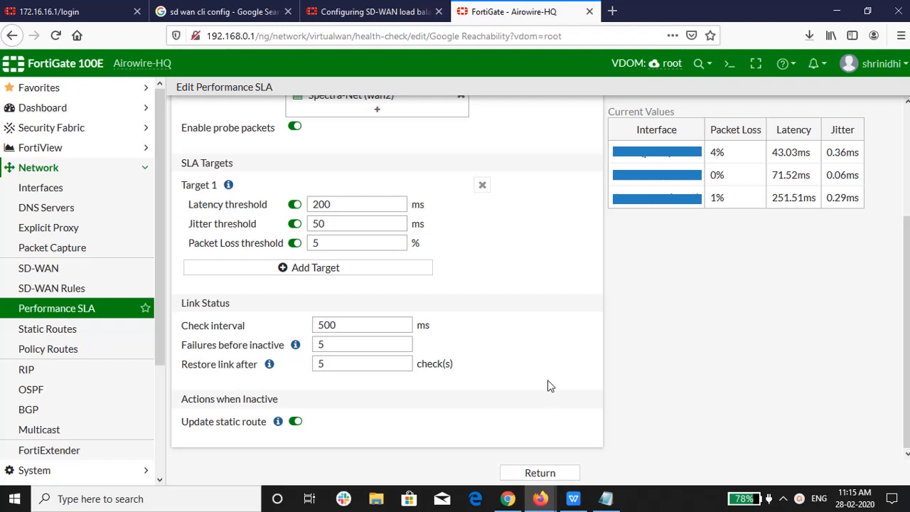
pyautogui.moveTo(196, 204)
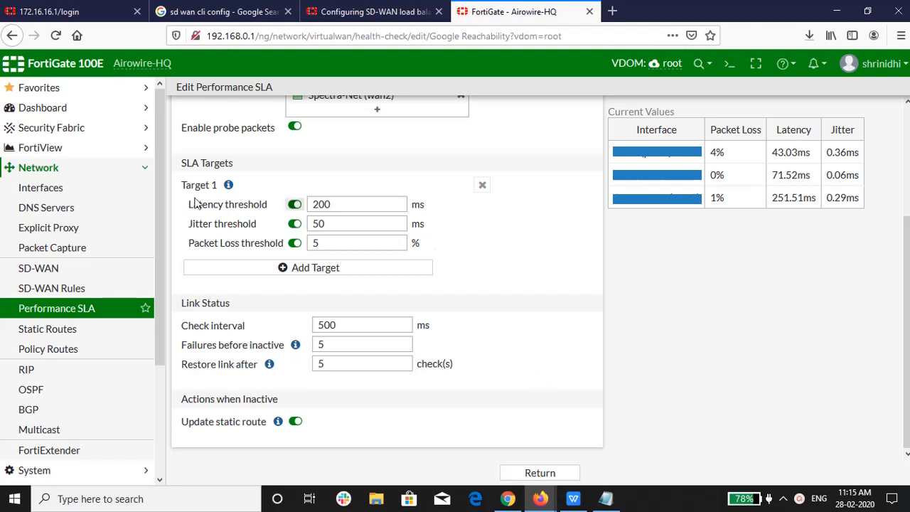
pyautogui.click(352, 204)
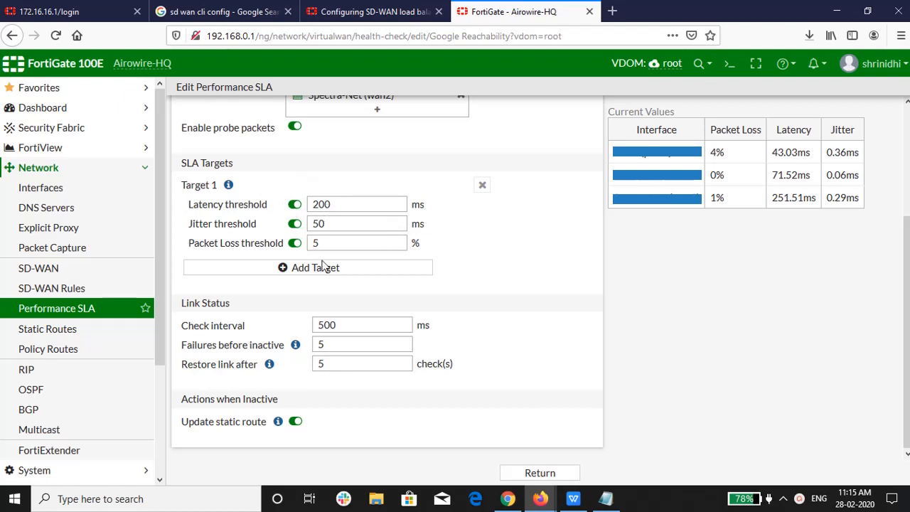
pyautogui.moveTo(790, 150)
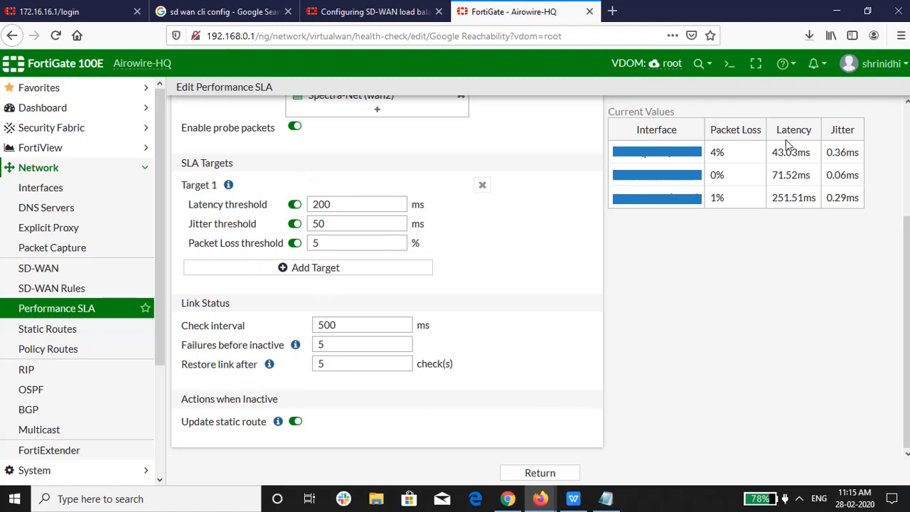
pyautogui.moveTo(713, 311)
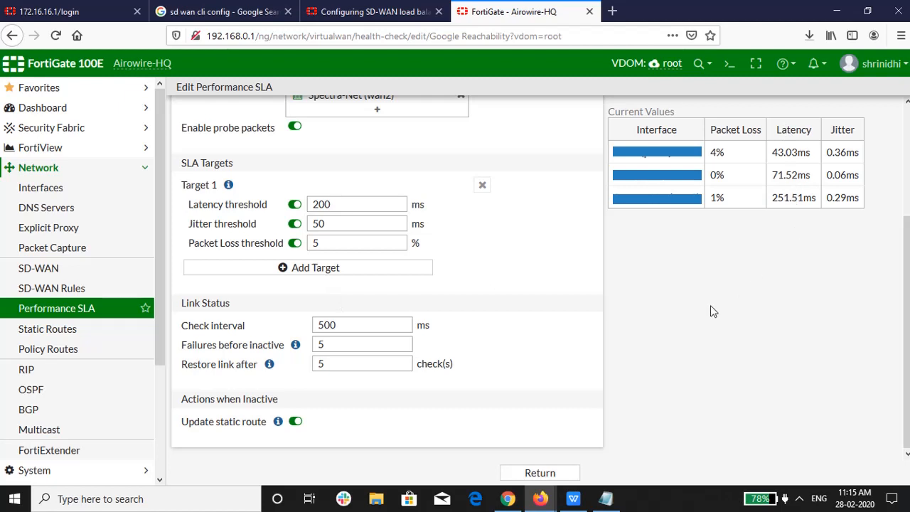
pyautogui.moveTo(539, 472)
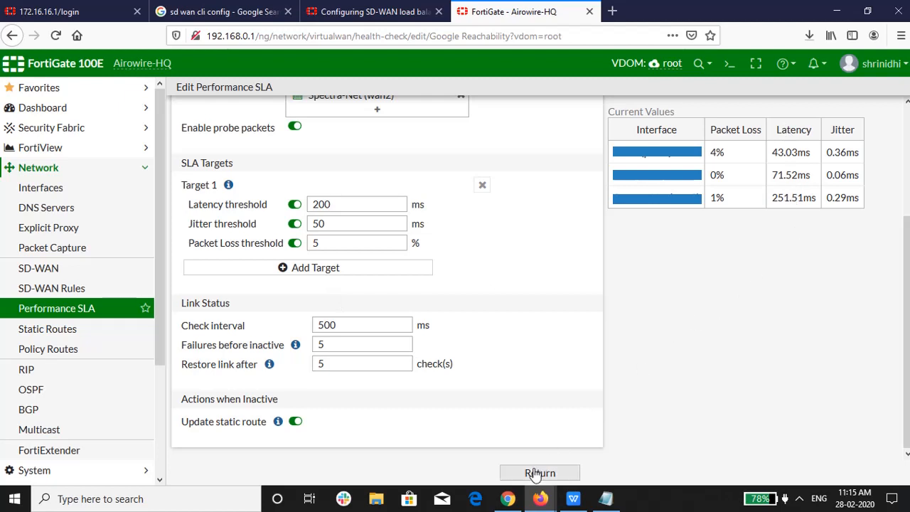
# Leave the SLA editor and return to the Performance SLA list with its latency graph
pyautogui.click(539, 472)
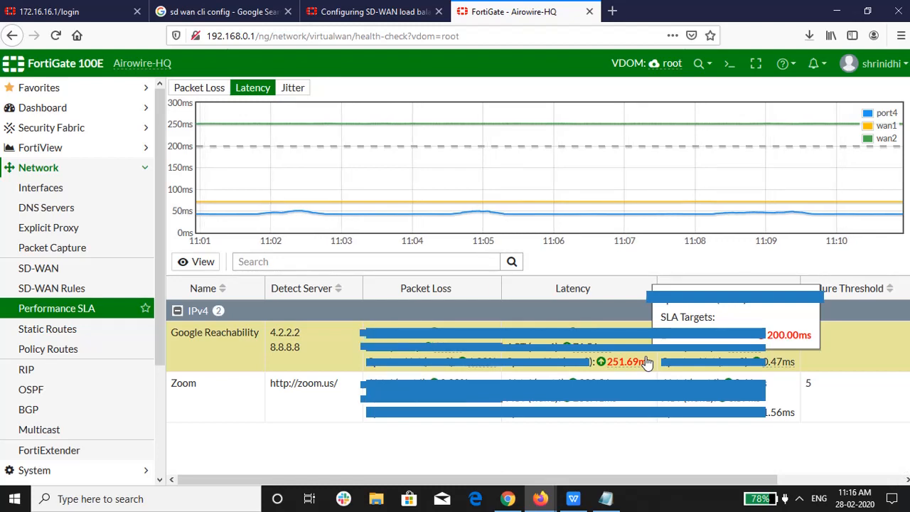
pyautogui.moveTo(647, 225)
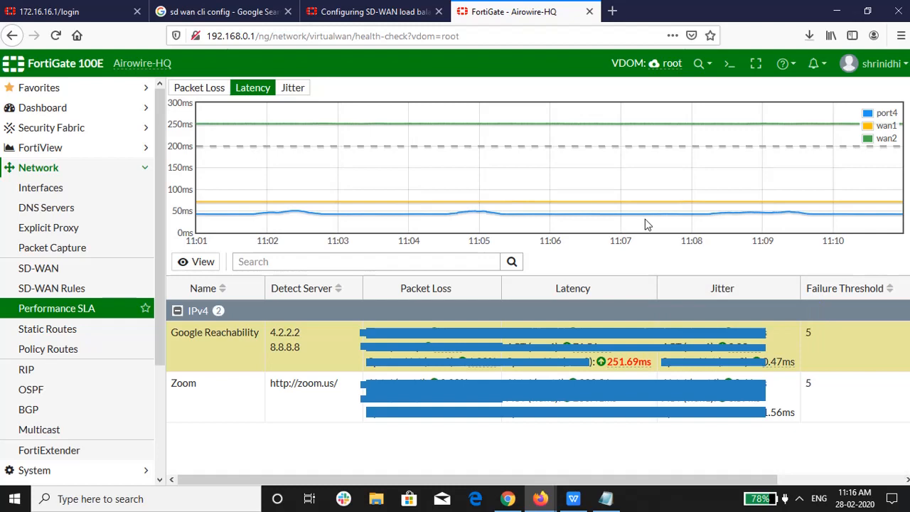
# Show the virtual-wan-link configuration in the CLI Console, then expand Log & Report
pyautogui.click(728, 63)
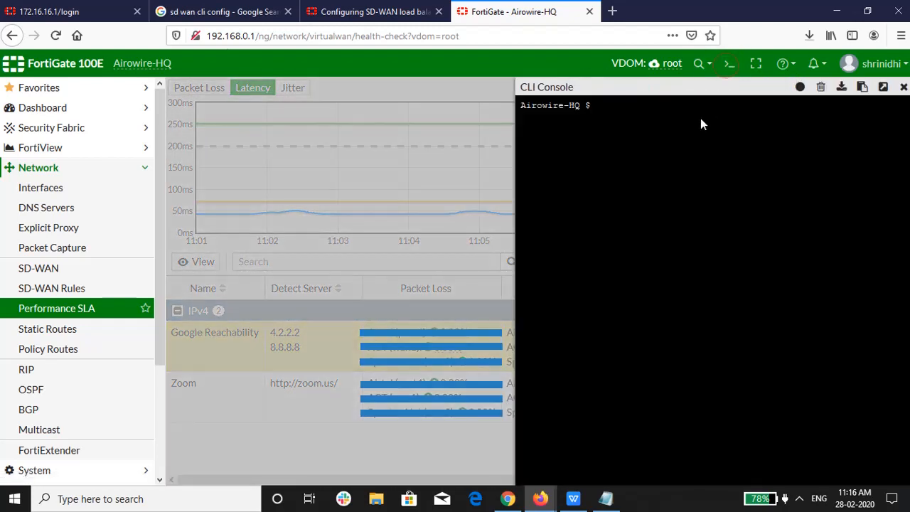
pyautogui.write('SH')
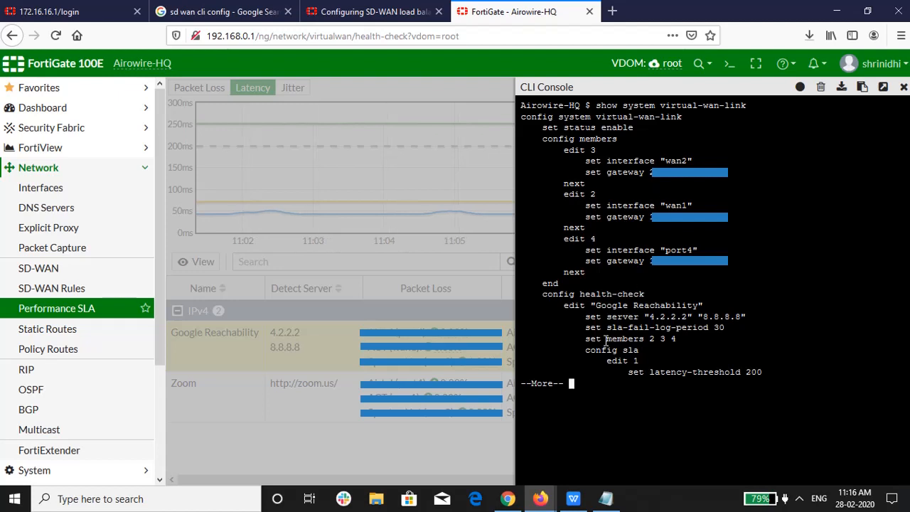
pyautogui.doubleClick(651, 327)
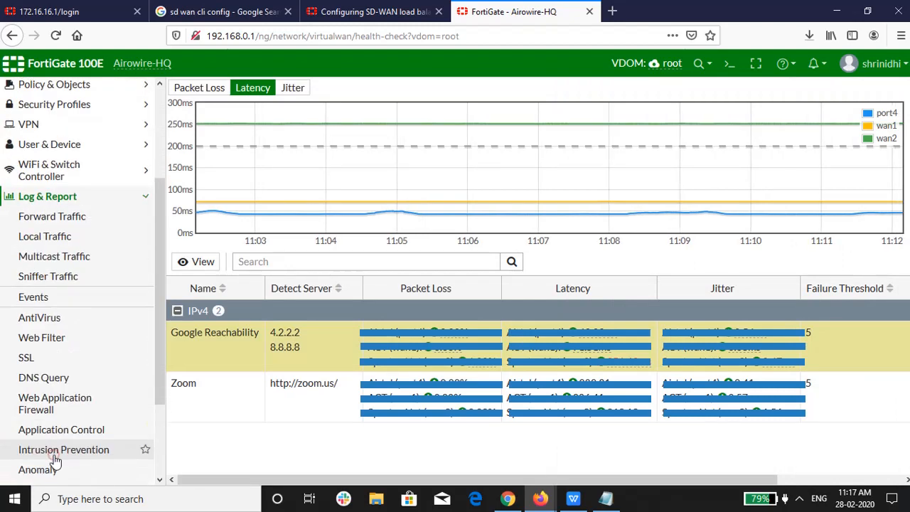
# Filter system events by Log Description 'Link monitor SLA information'
pyautogui.click(33, 297)
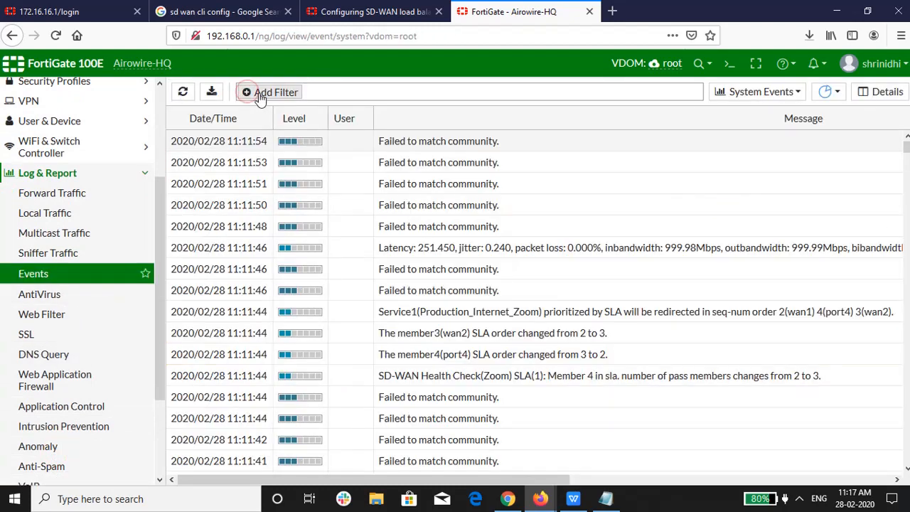
pyautogui.click(271, 91)
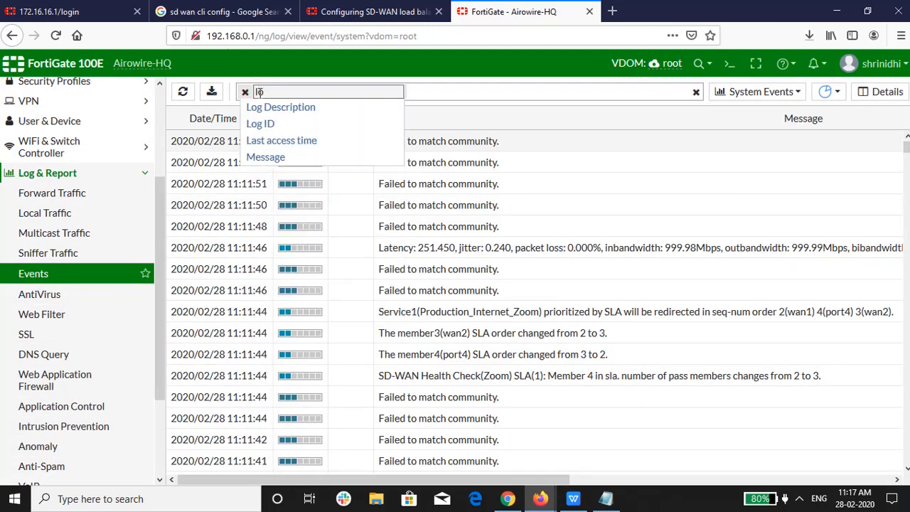
pyautogui.click(280, 107)
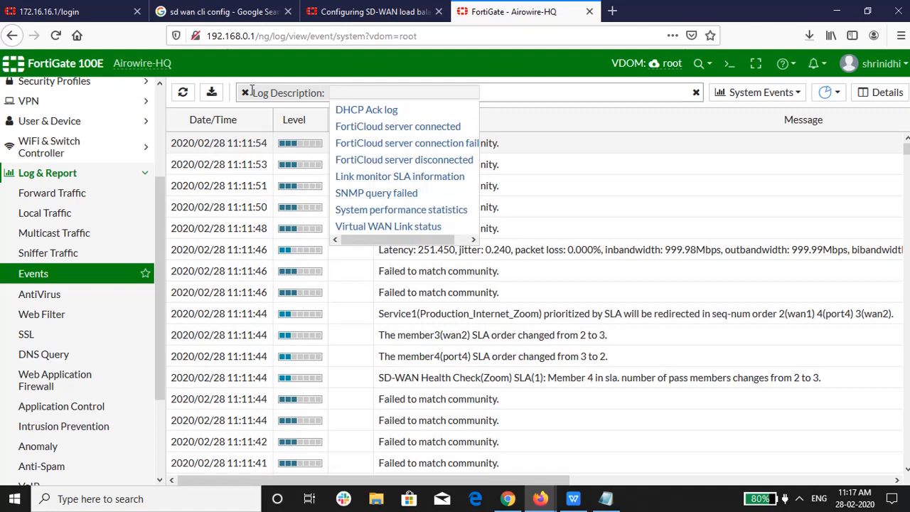
pyautogui.write('link')
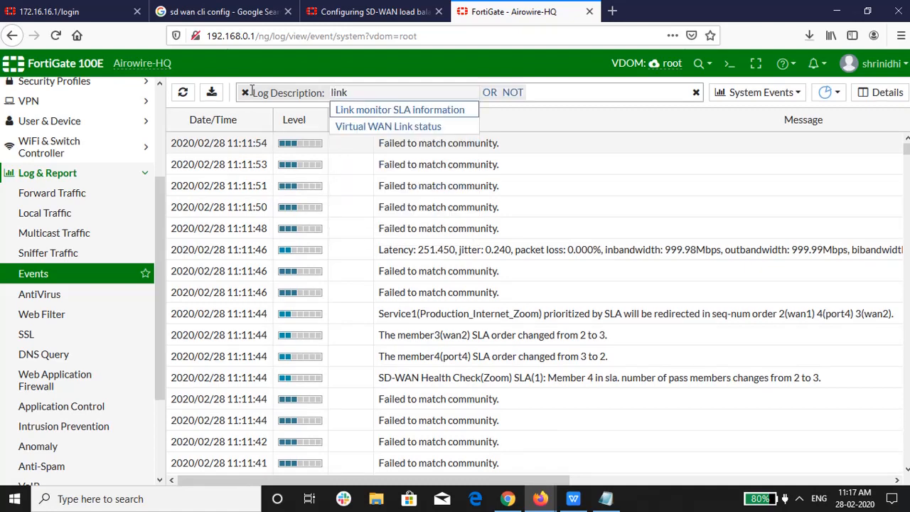
pyautogui.click(399, 109)
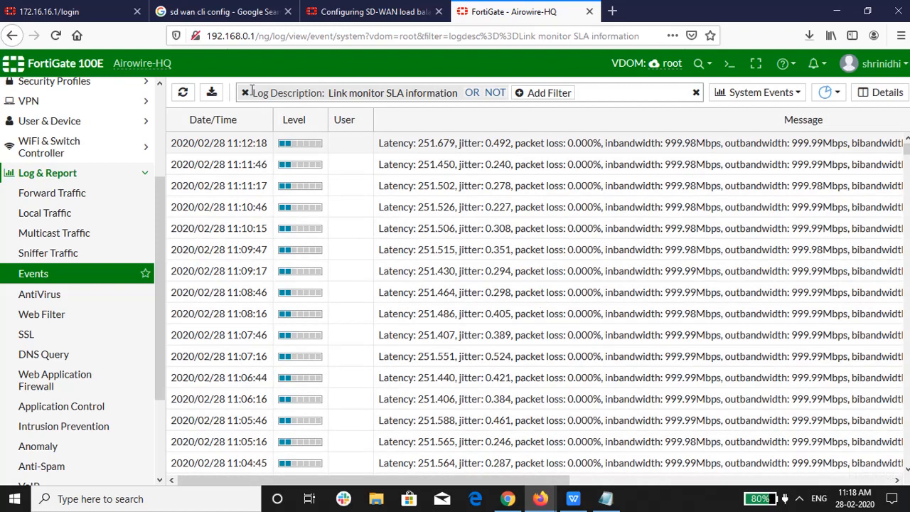
pyautogui.moveTo(277, 126)
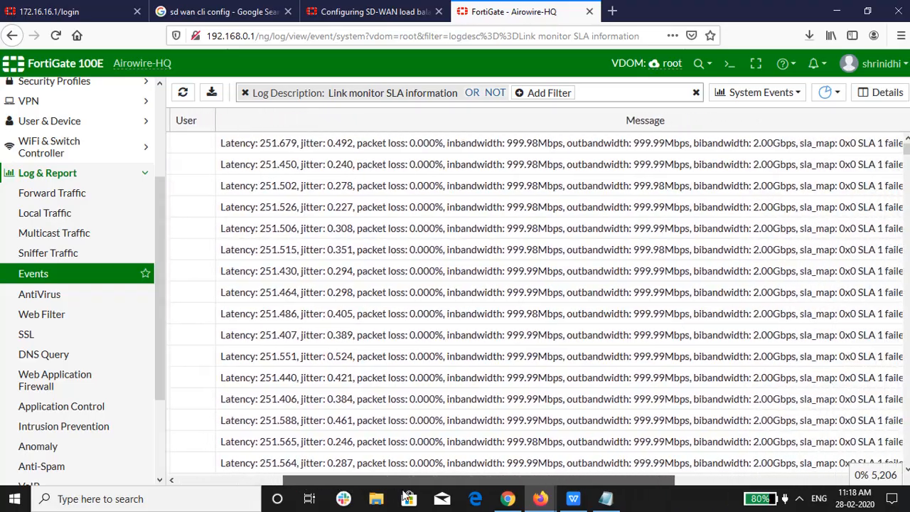
pyautogui.hscroll(3)
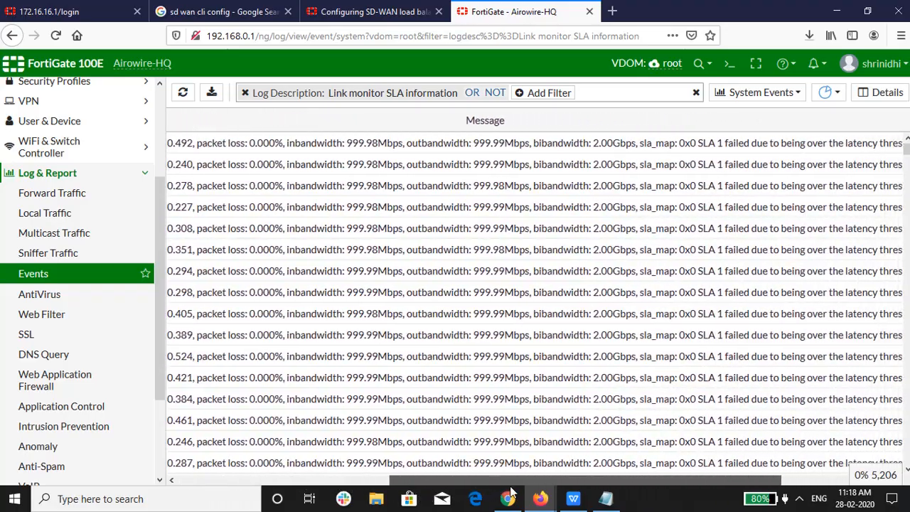
pyautogui.hscroll(3)
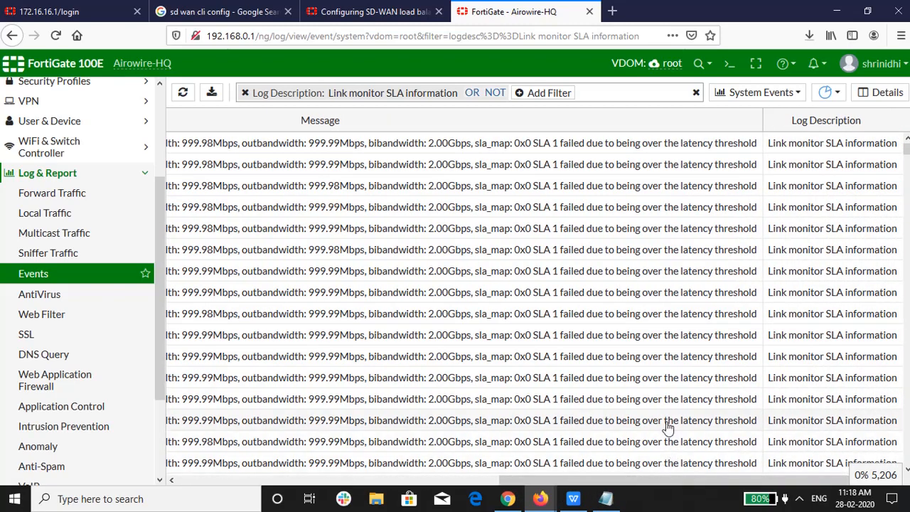
# Download the filtered Link monitor SLA information event log
pyautogui.click(211, 93)
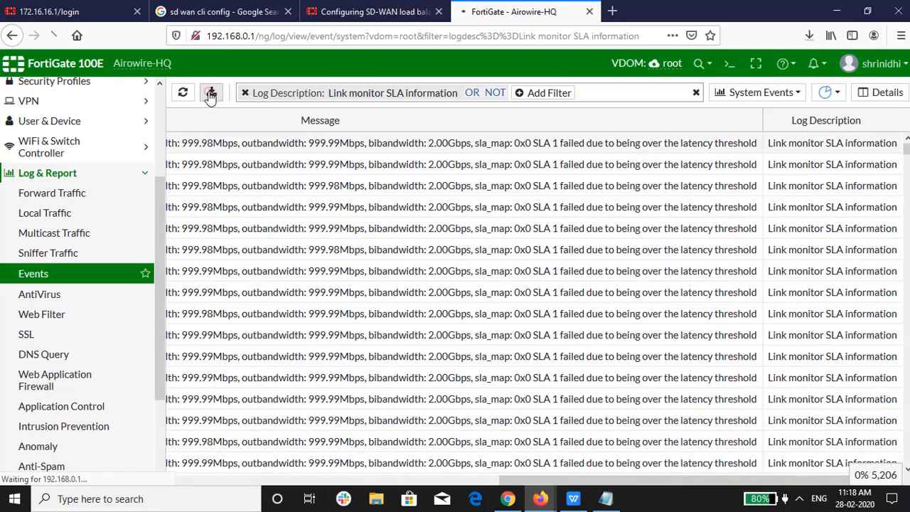
pyautogui.moveTo(211, 92)
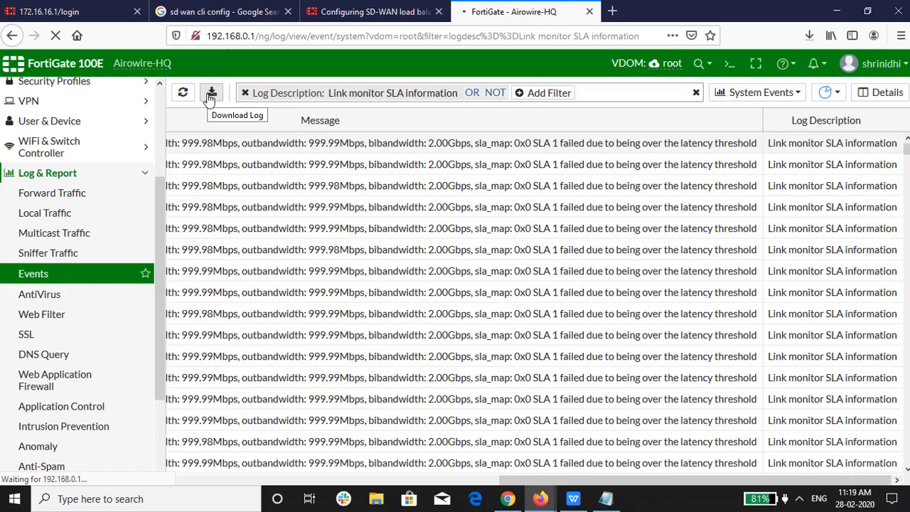
pyautogui.moveTo(502, 323)
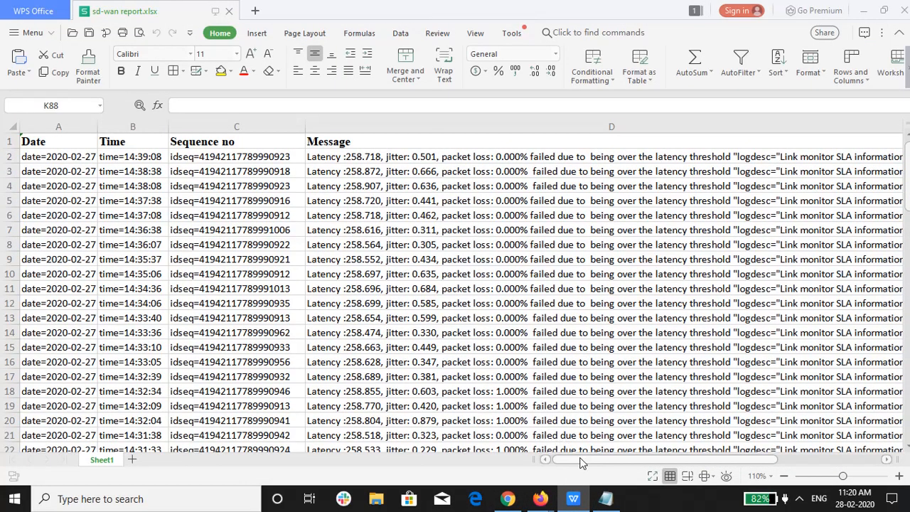
# Scroll right through the Message and interface columns of sd-wan report.xlsx
pyautogui.hscroll(3)
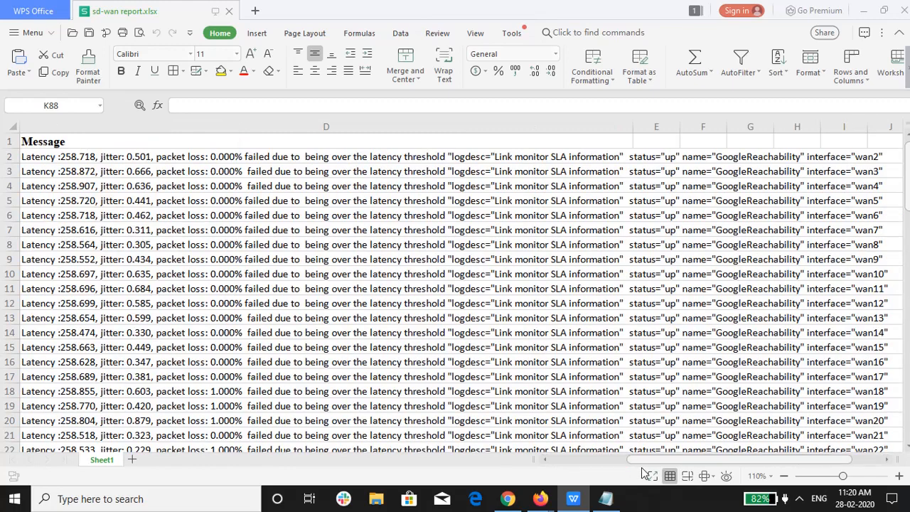
pyautogui.moveTo(690, 444)
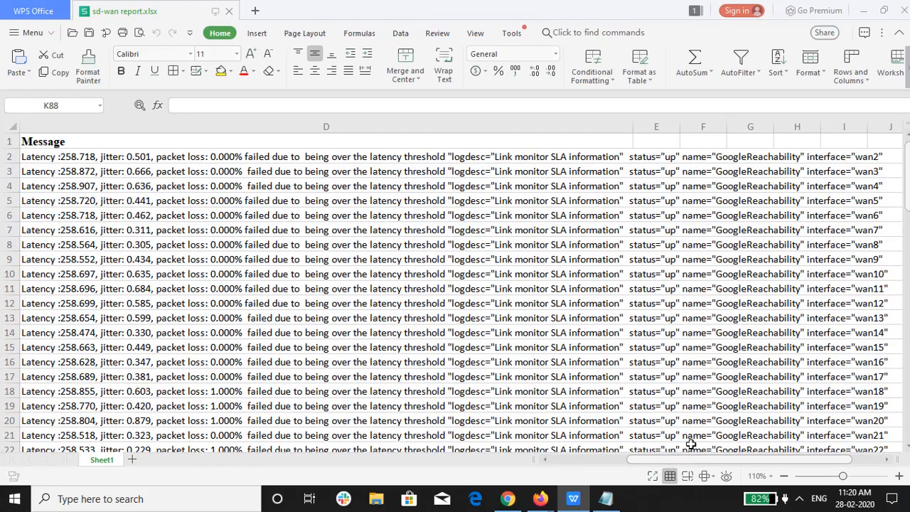